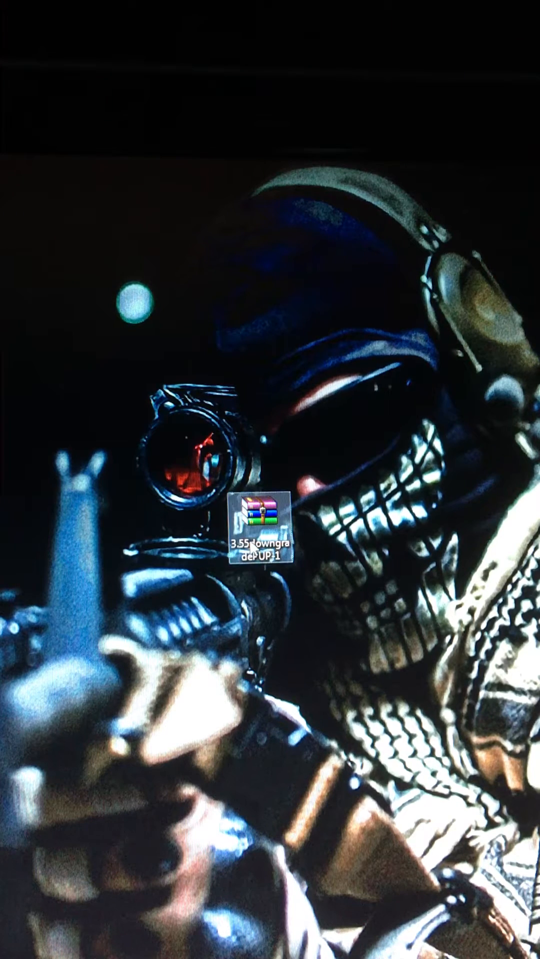
Step: Select the downgrade archive, then reach Removable Disk (G:) through Start > Computer
click(262, 539)
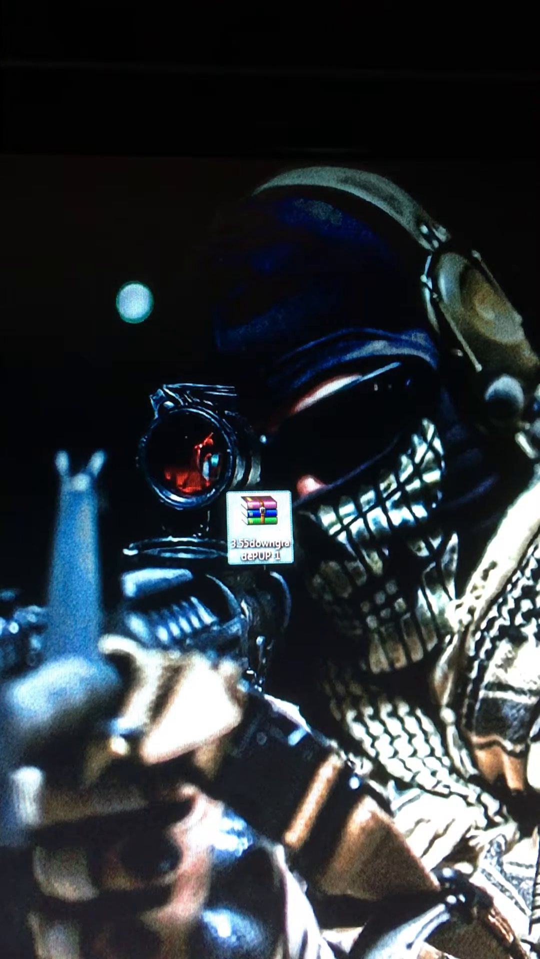
click(12, 890)
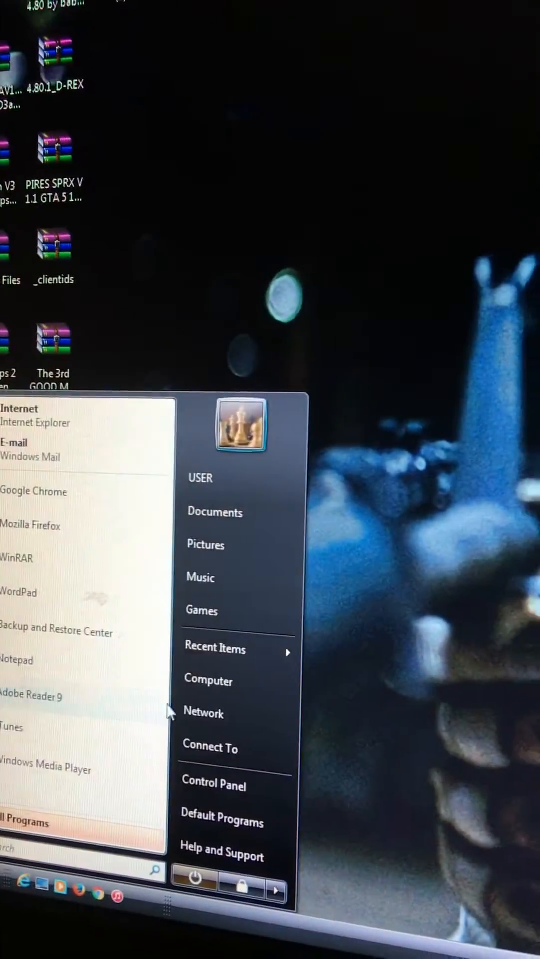
click(208, 680)
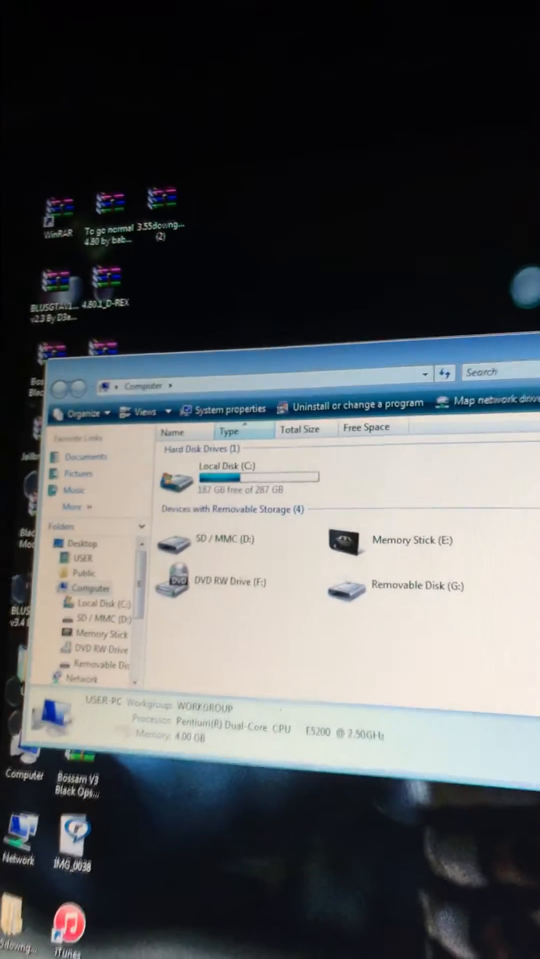
click(135, 668)
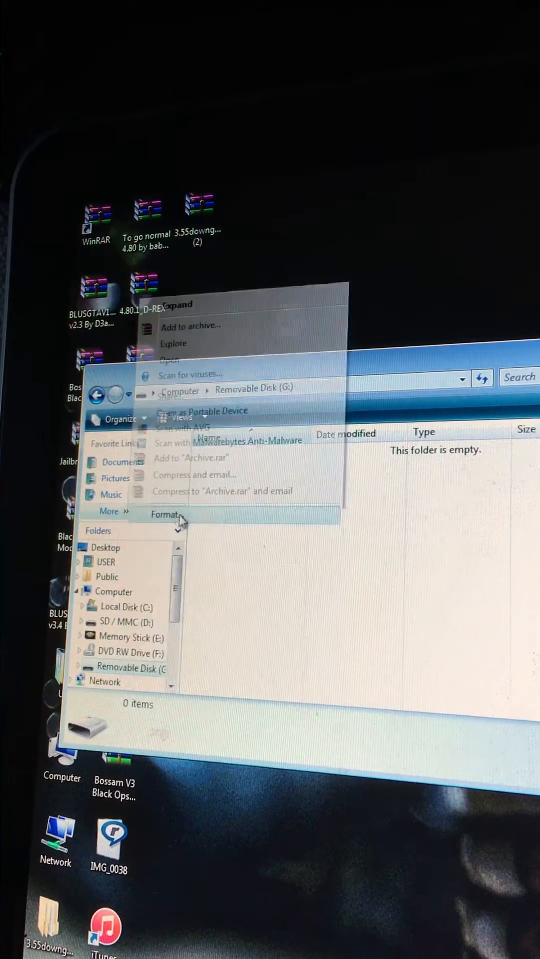
Step: Format Removable Disk (G:) as FAT32, confirming the erase and the completion notice
click(166, 515)
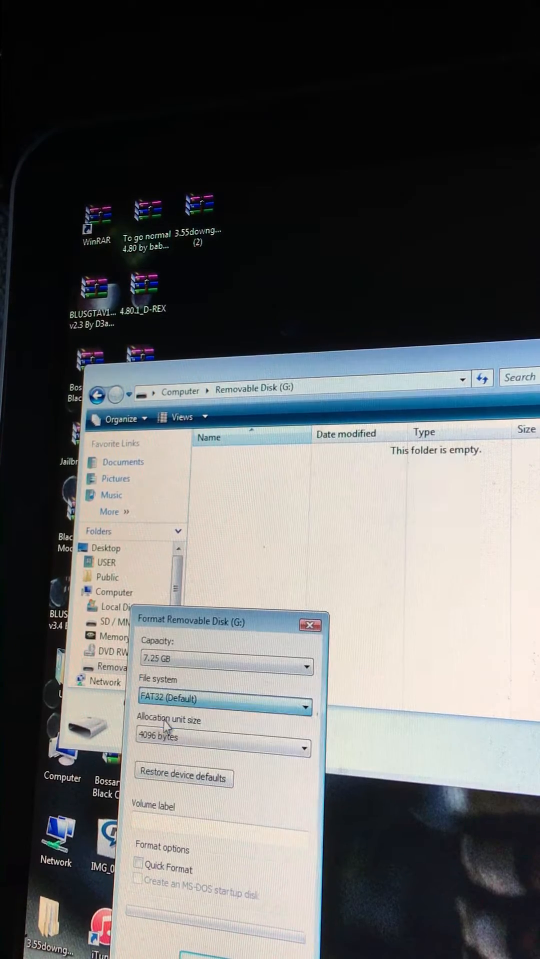
click(138, 869)
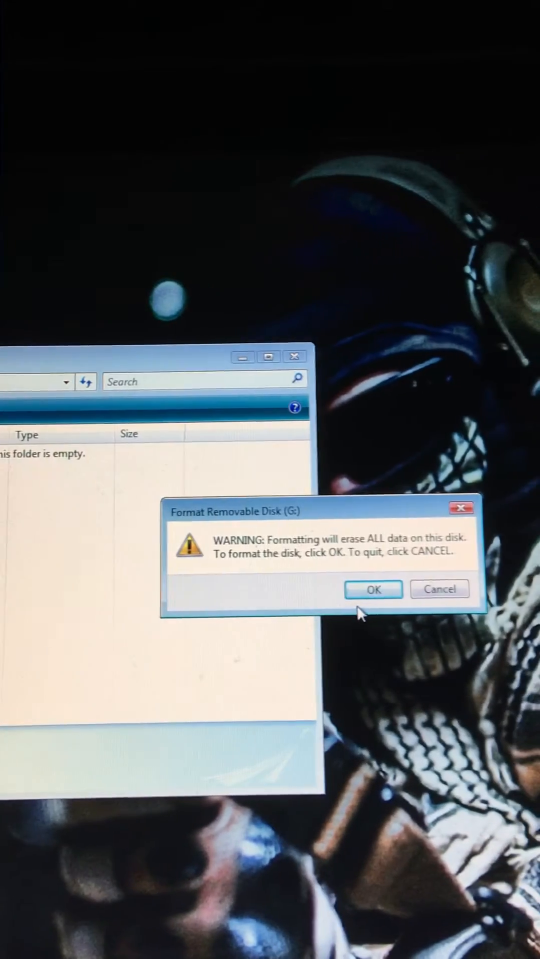
click(439, 589)
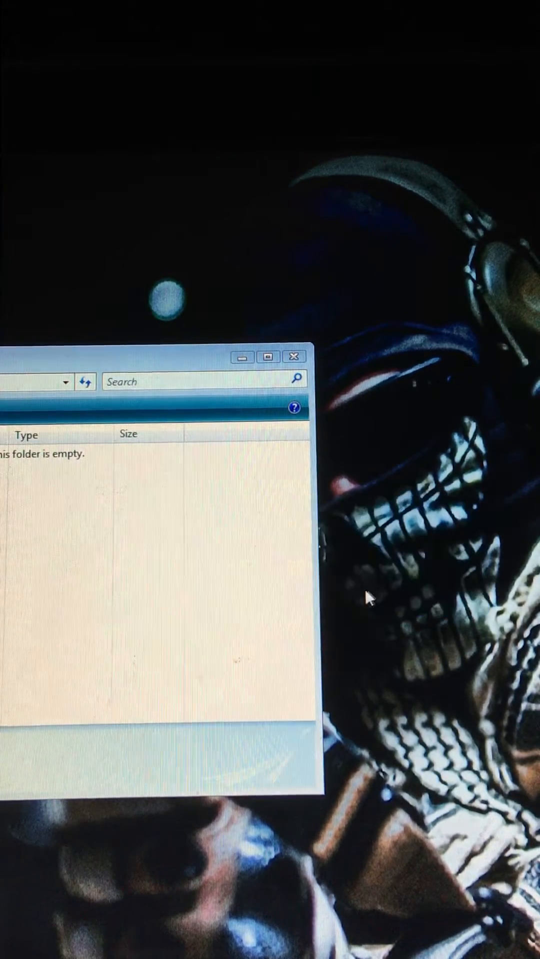
mouse_move(198, 557)
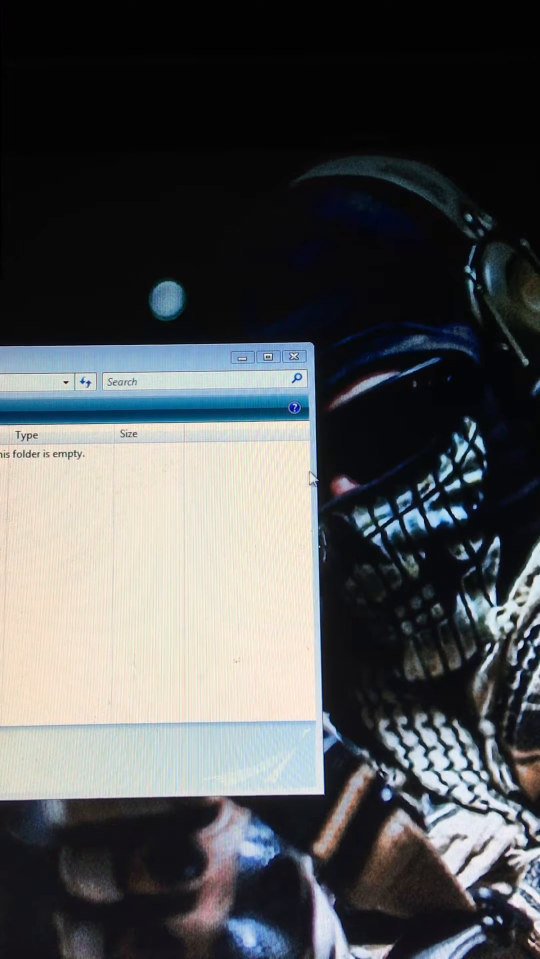
mouse_move(250, 536)
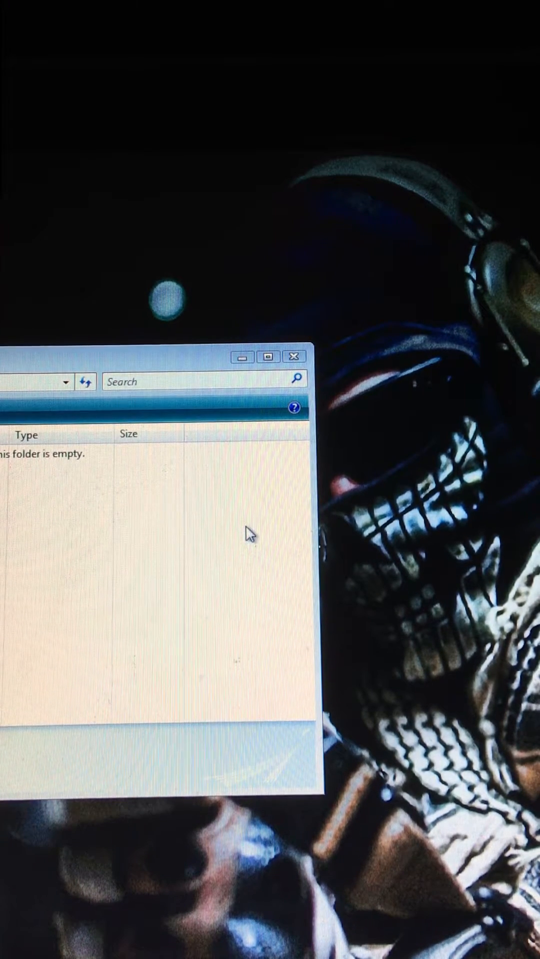
mouse_move(202, 547)
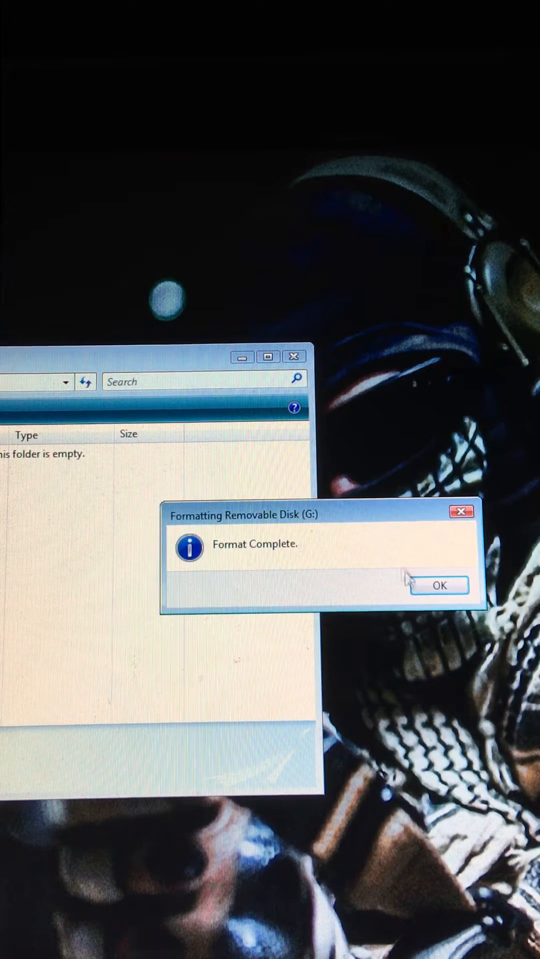
click(438, 586)
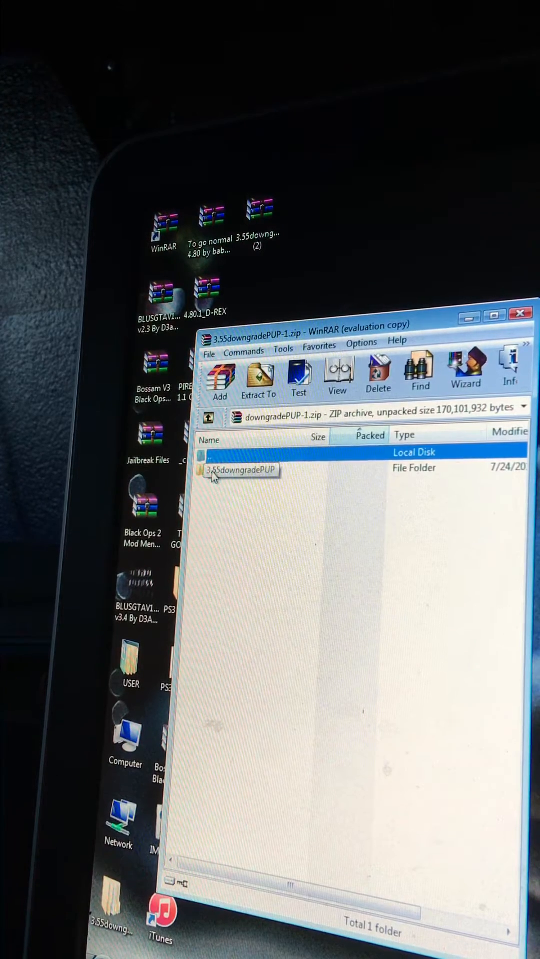
Step: Extract PS3UPDAT.PUP from 3.55downgradePUP\UPDATE to the desktop, replacing the older copy
double_click(245, 469)
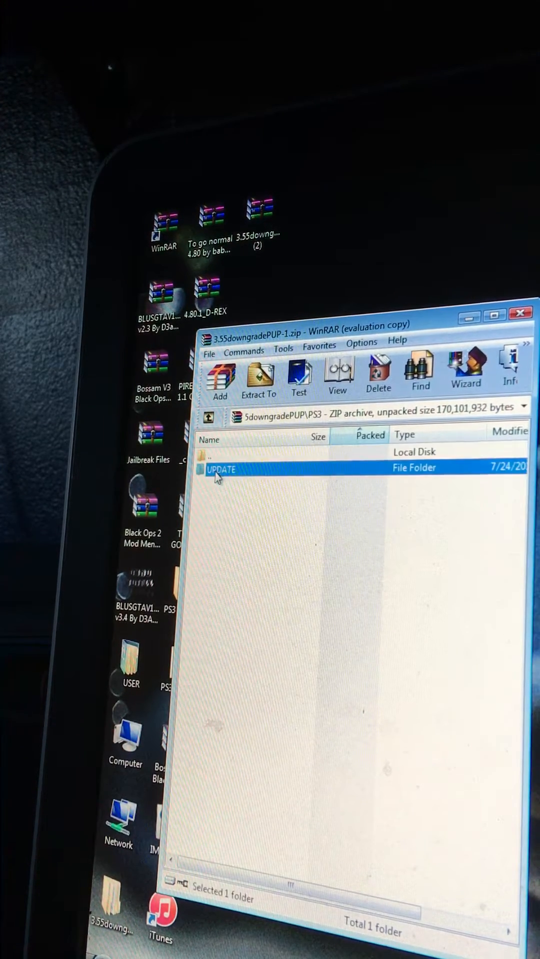
double_click(222, 470)
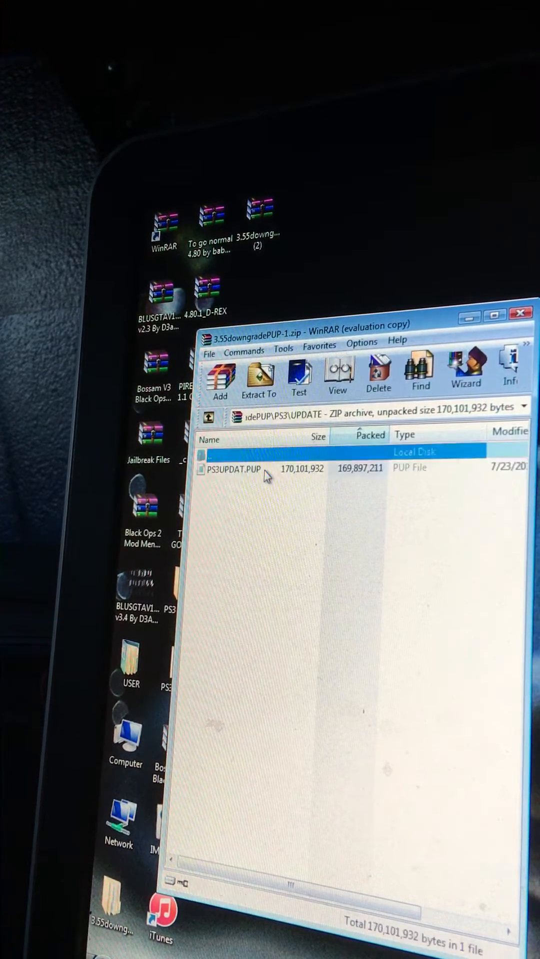
click(233, 468)
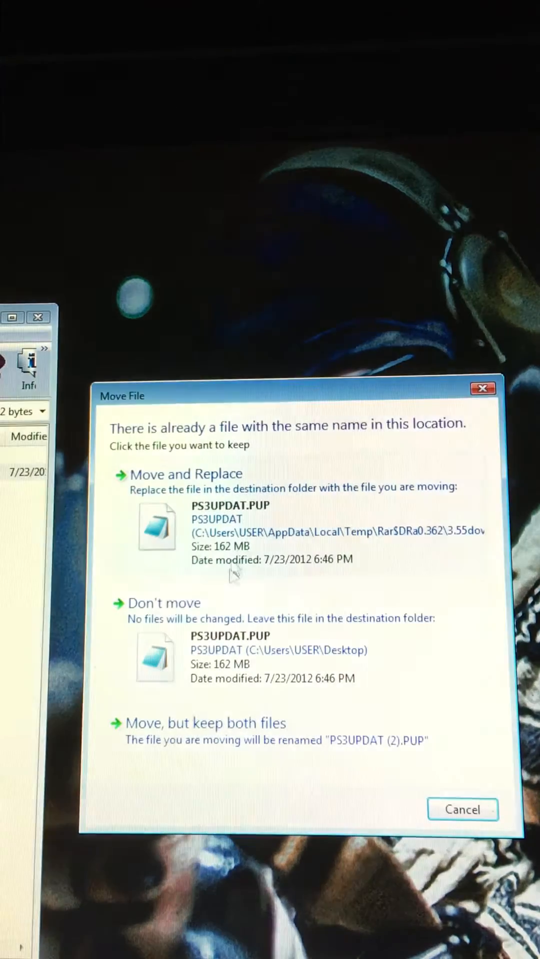
click(186, 474)
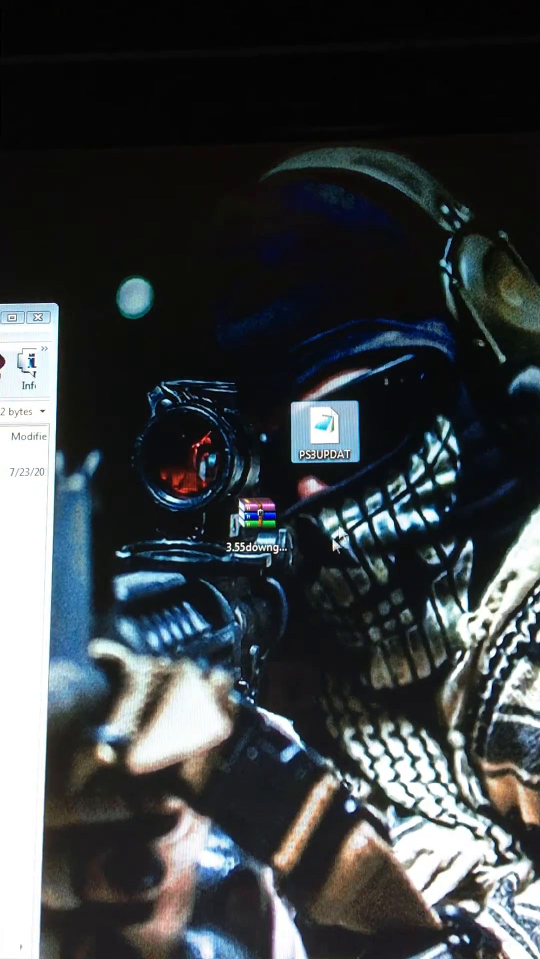
mouse_move(52, 346)
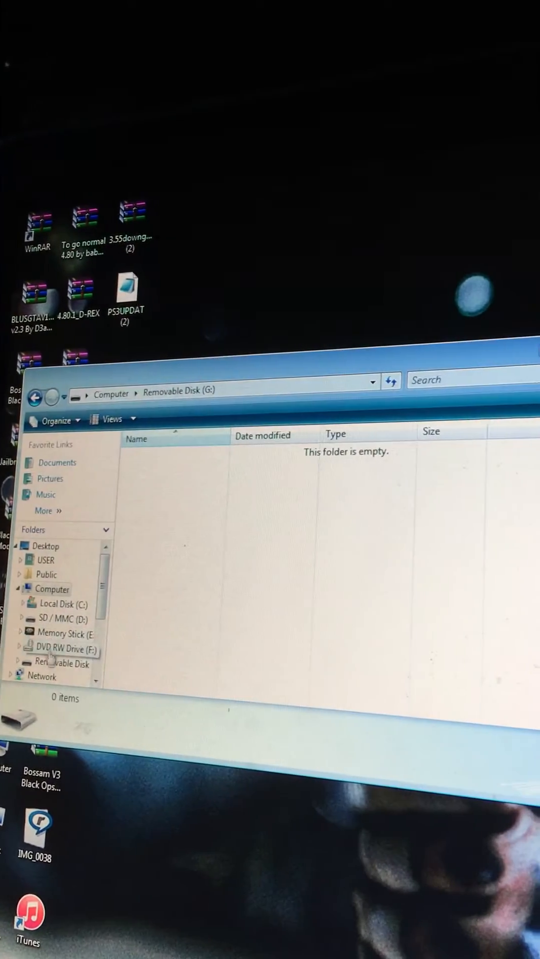
Step: Create a PS3 folder on G: with an UPDATE folder inside it and enter UPDATE
right_click(276, 550)
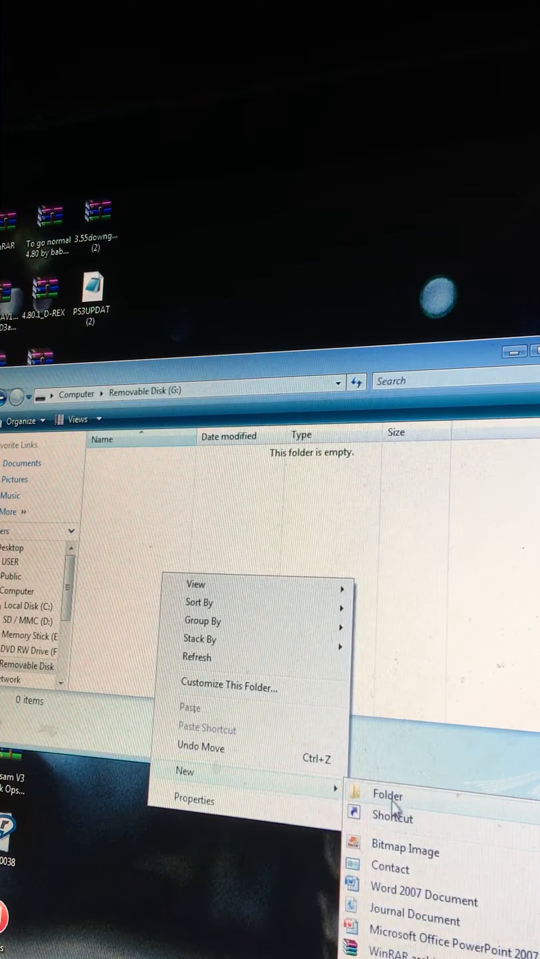
click(387, 795)
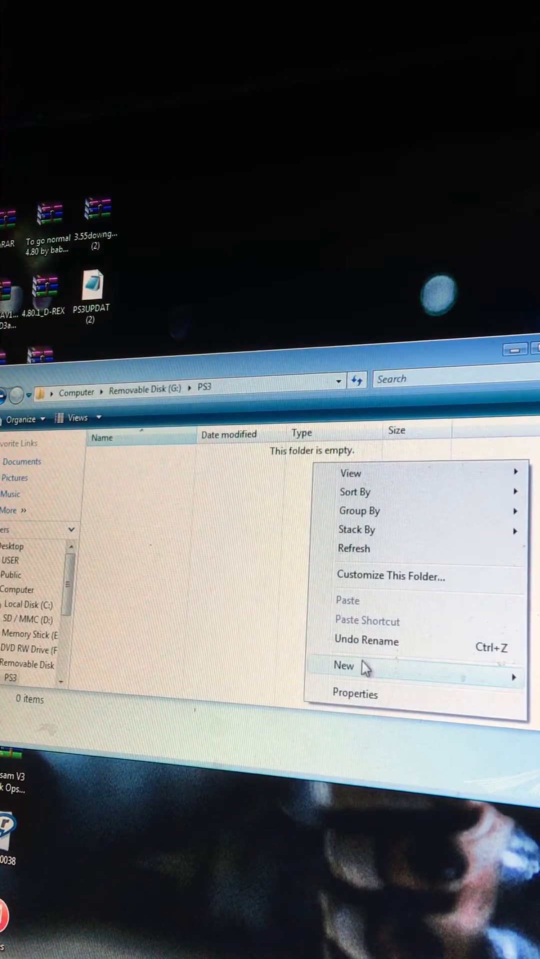
click(344, 666)
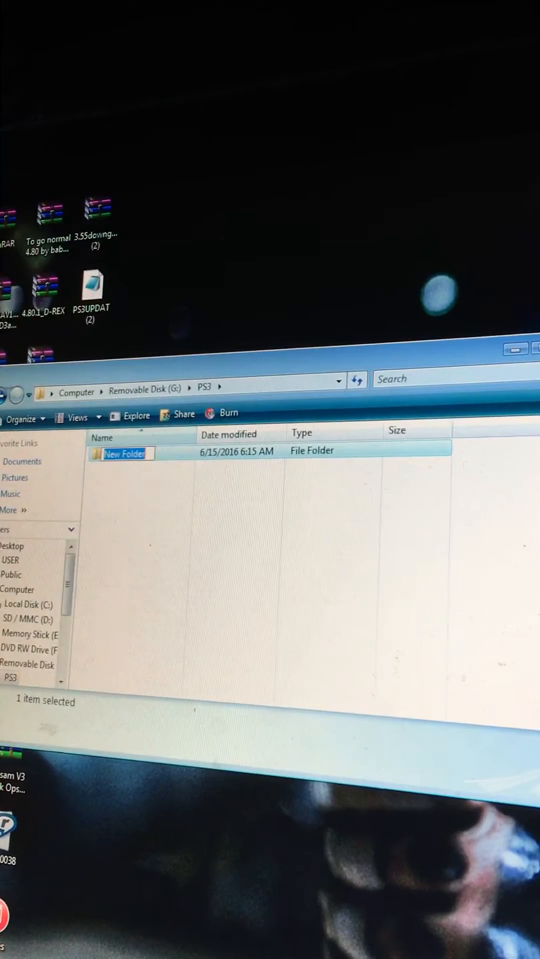
text(UPD)
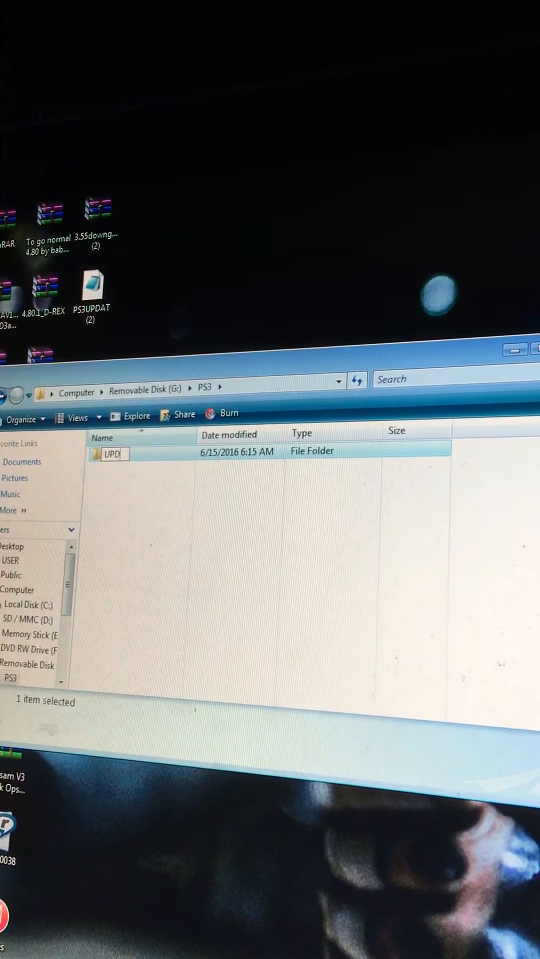
double_click(108, 453)
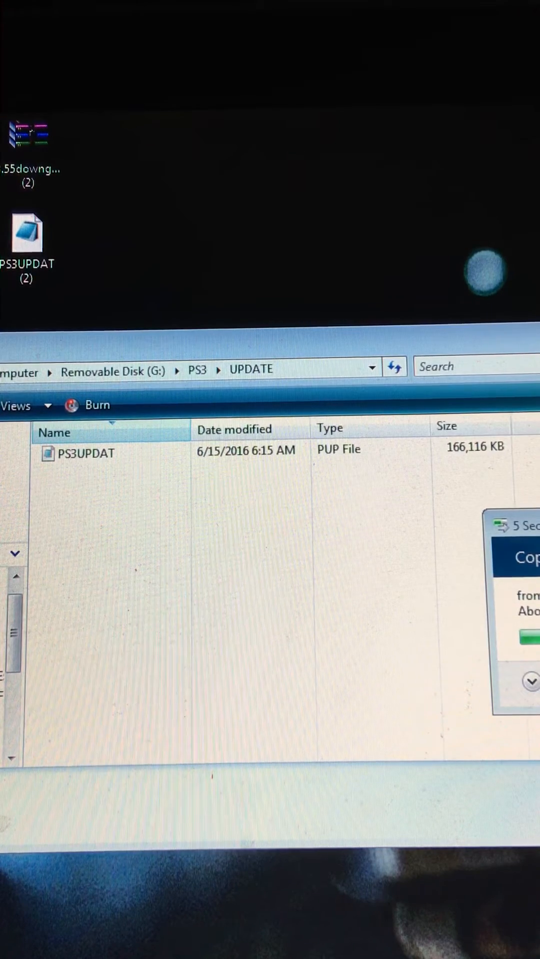
Step: Select the copied PS3UPDAT.PUP now sitting in G:\PS3\UPDATE
click(86, 452)
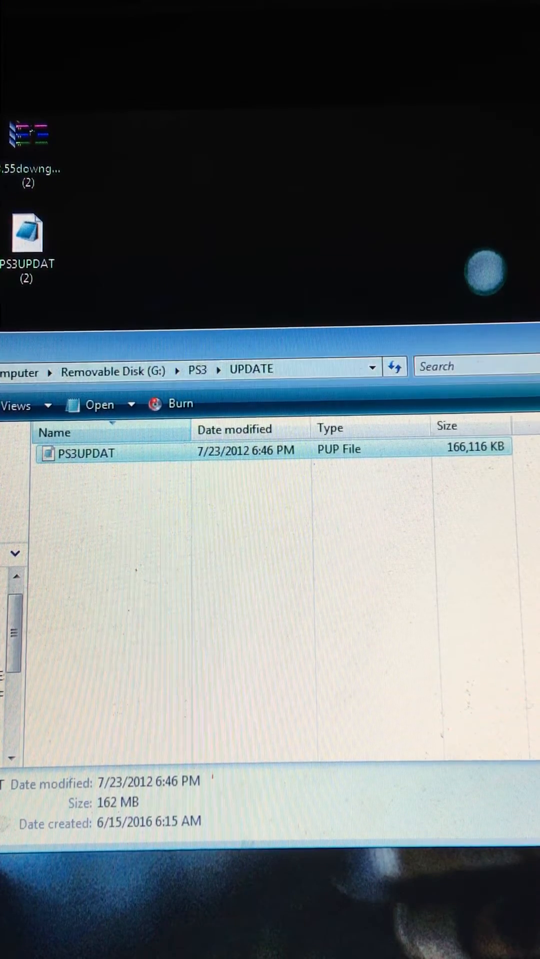
right_click(87, 453)
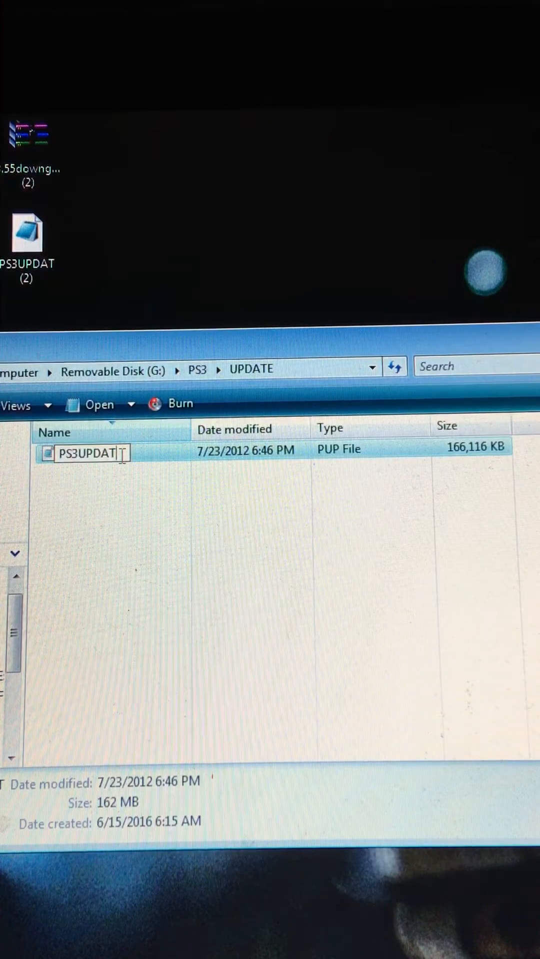
text(.)
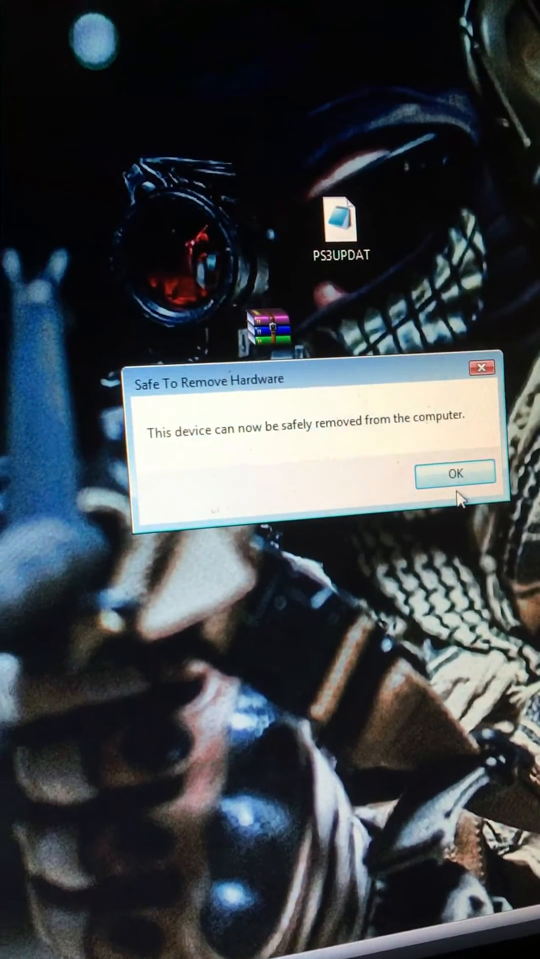
Step: Acknowledge the Safe To Remove Hardware notice after ejecting the USB drive
click(454, 474)
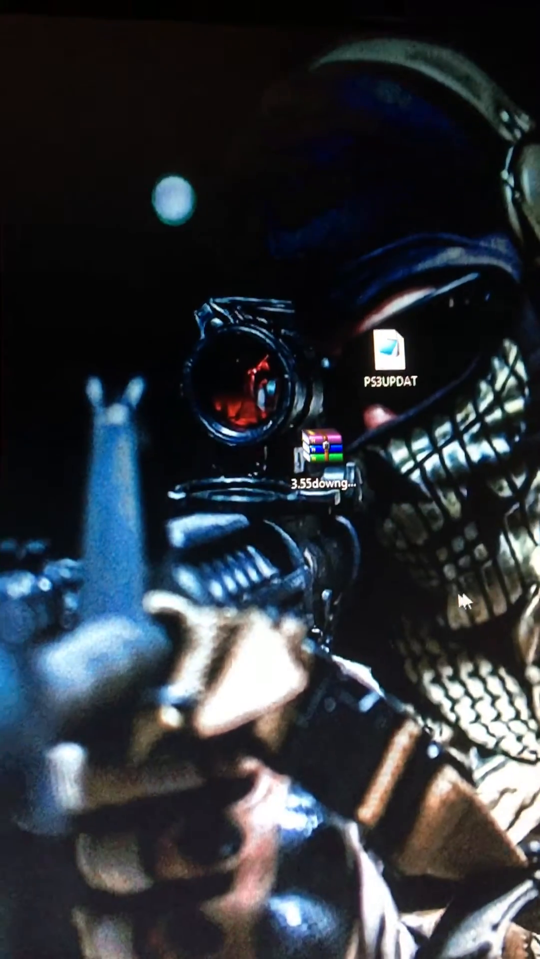